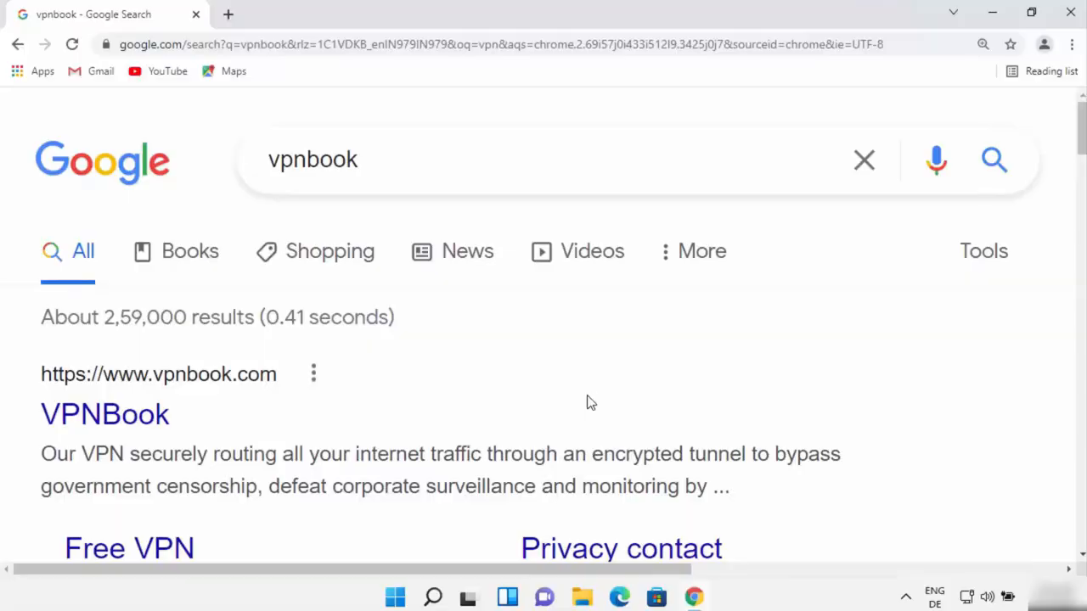
{"action": "mouse_move", "coordinate": [221, 394]}
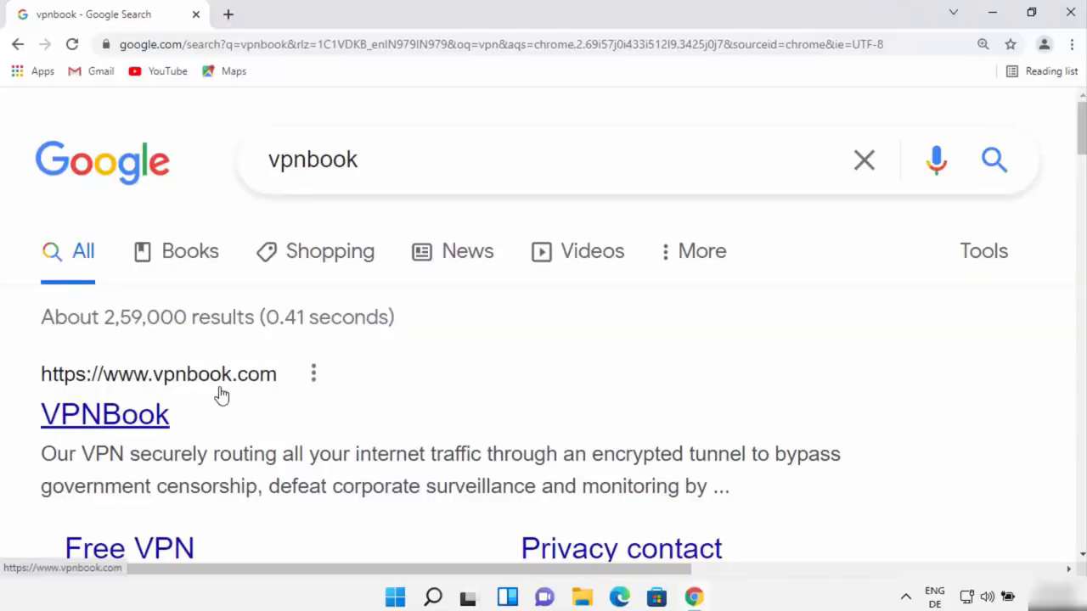
{"action": "mouse_move", "coordinate": [204, 474]}
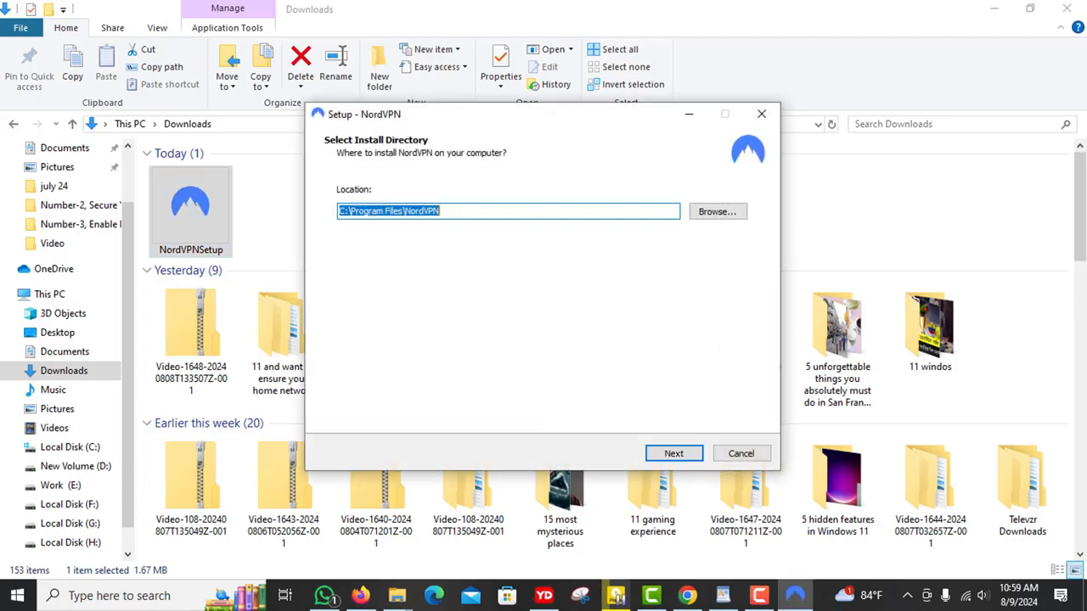
- Accept NordVPN's default install location and continue the setup
{"action": "left_click", "coordinate": [672, 452]}
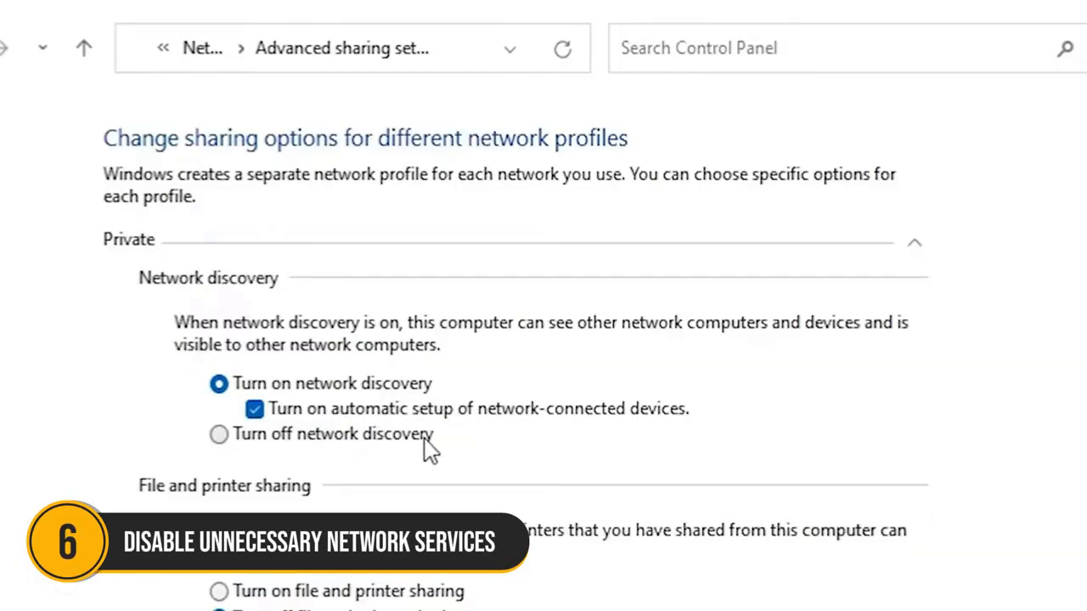
- Turn off network discovery for the private network profile
{"action": "left_click", "coordinate": [217, 435]}
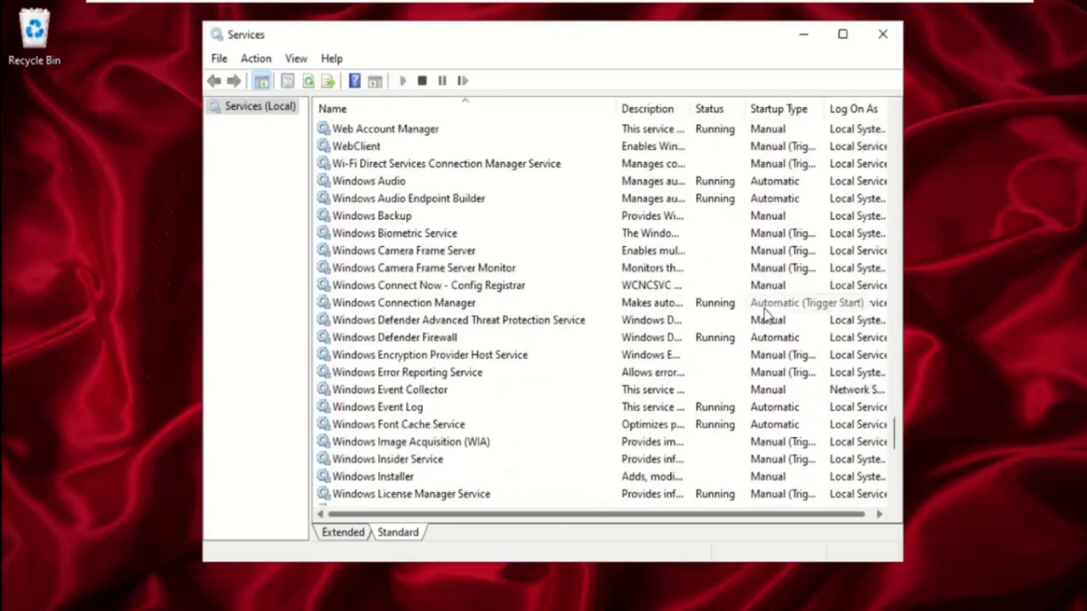
{"action": "right_click", "coordinate": [394, 233]}
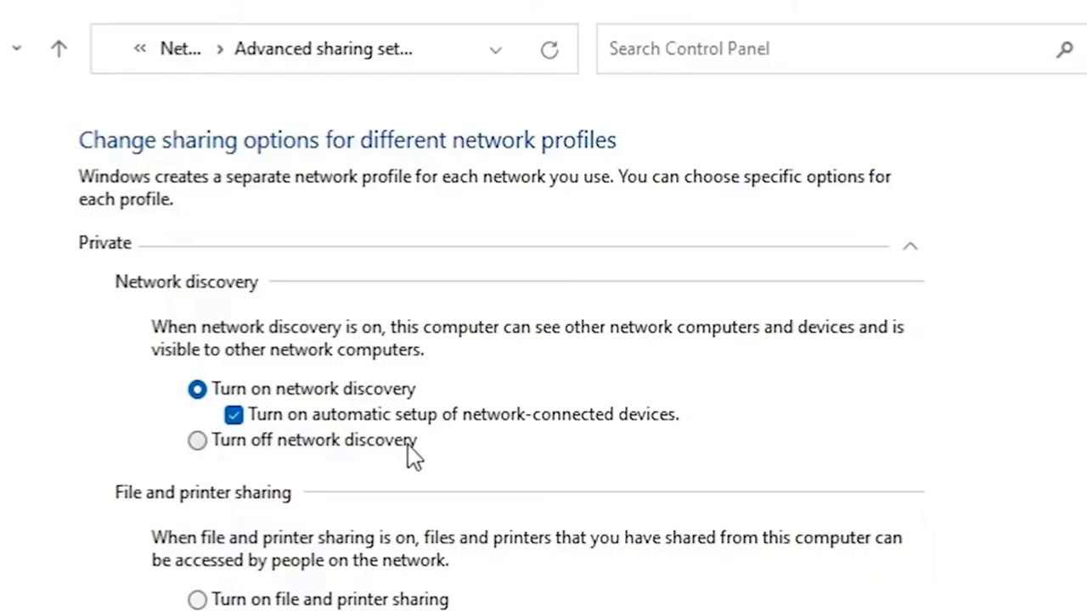
{"action": "left_click", "coordinate": [197, 440]}
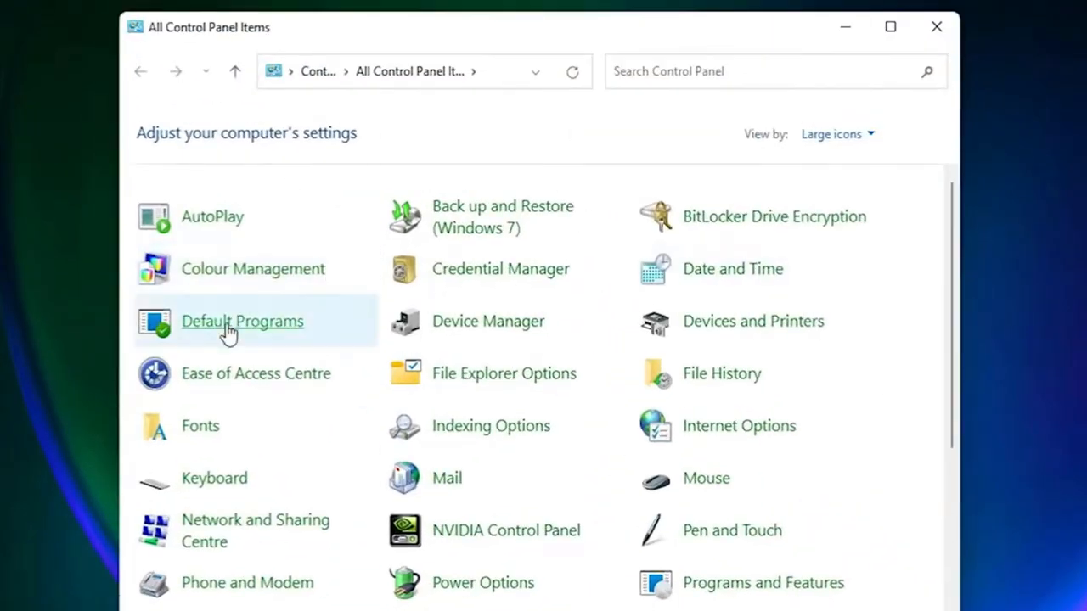
- Return to Advanced sharing settings and expand the public network profile
{"action": "left_click", "coordinate": [255, 520]}
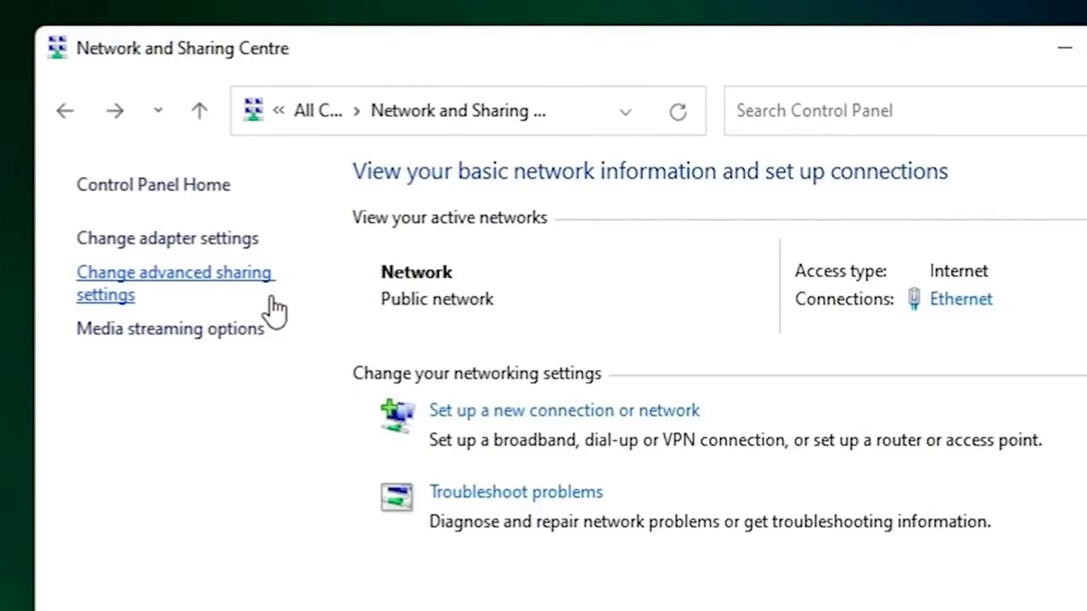
{"action": "mouse_move", "coordinate": [248, 297]}
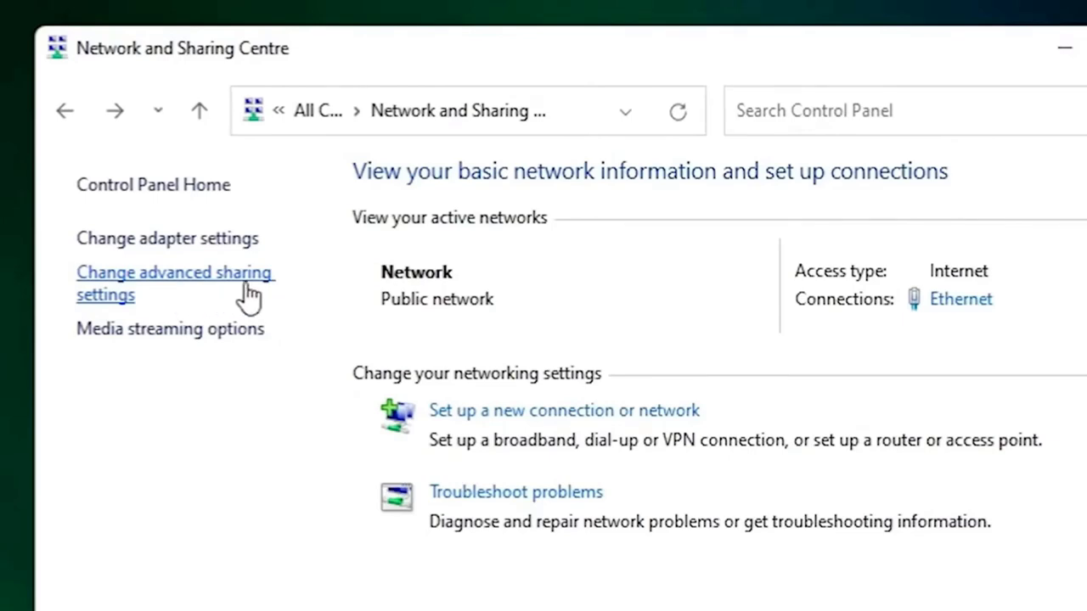
{"action": "left_click", "coordinate": [173, 281]}
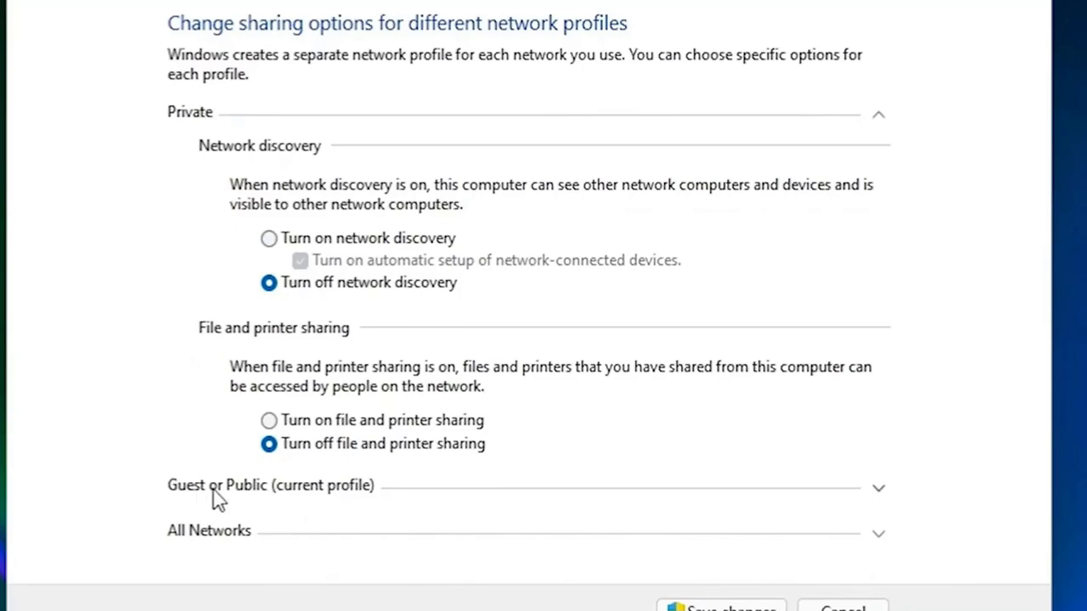
{"action": "mouse_move", "coordinate": [272, 501]}
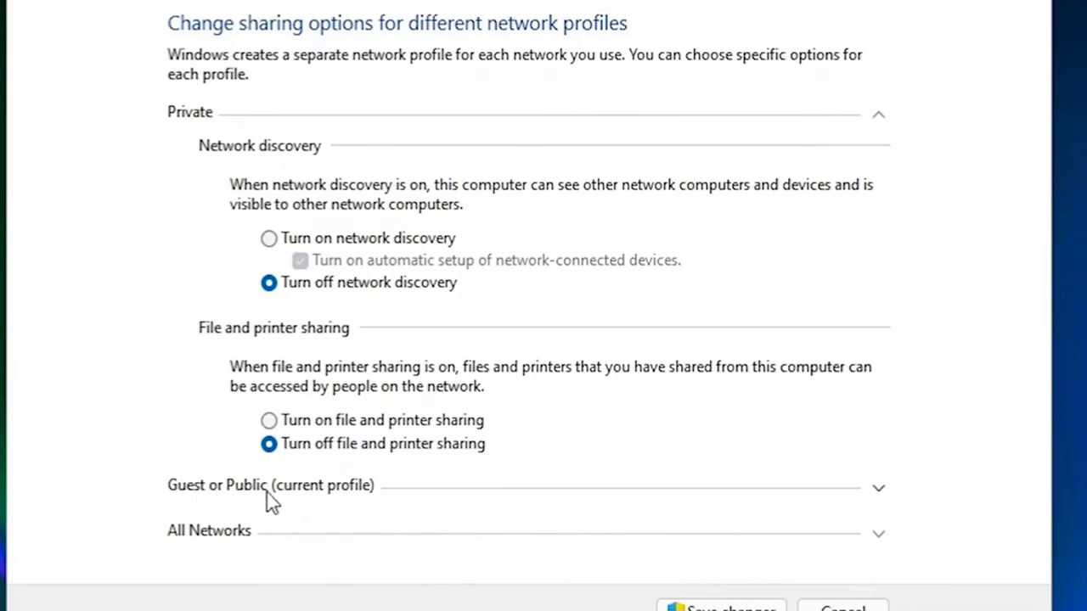
{"action": "left_click", "coordinate": [271, 486]}
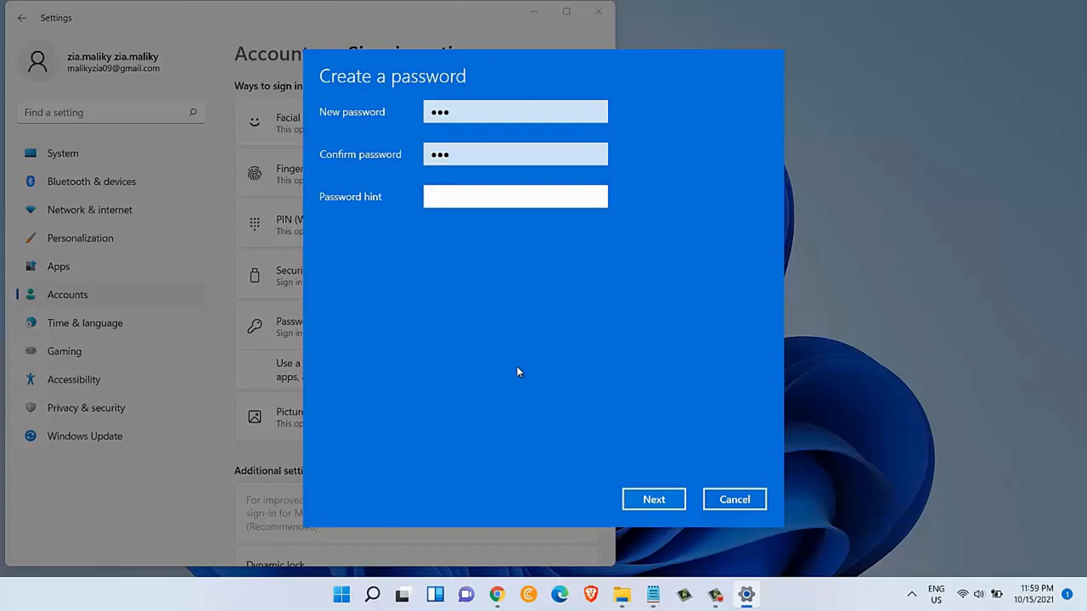
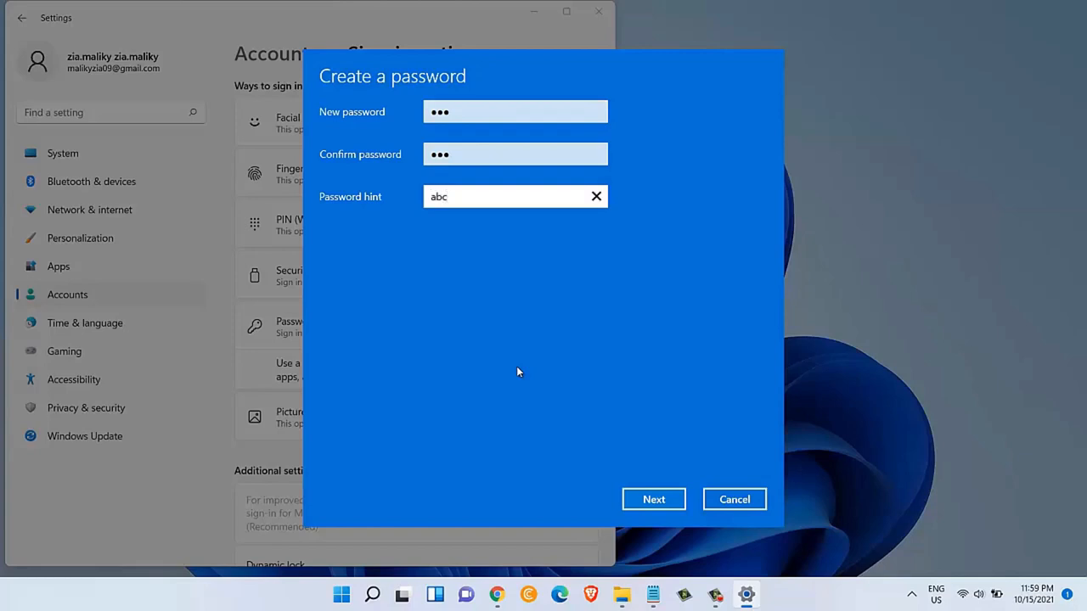
- Enter the password hint 'abc', finish creating the password and confirm it
{"action": "left_click", "coordinate": [654, 499]}
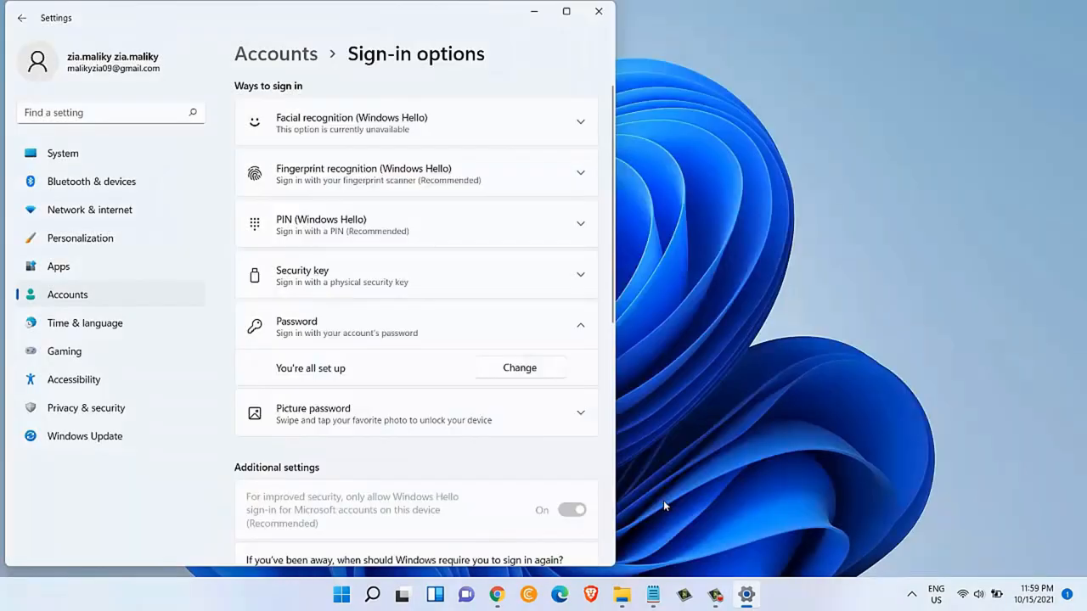
{"action": "mouse_move", "coordinate": [561, 392]}
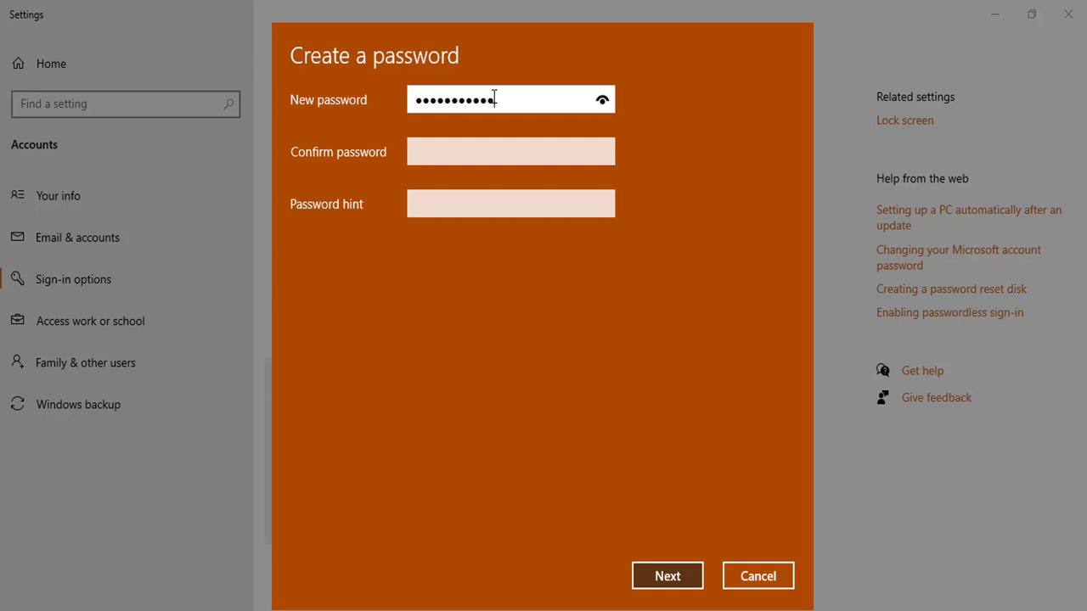
{"action": "left_click", "coordinate": [510, 151]}
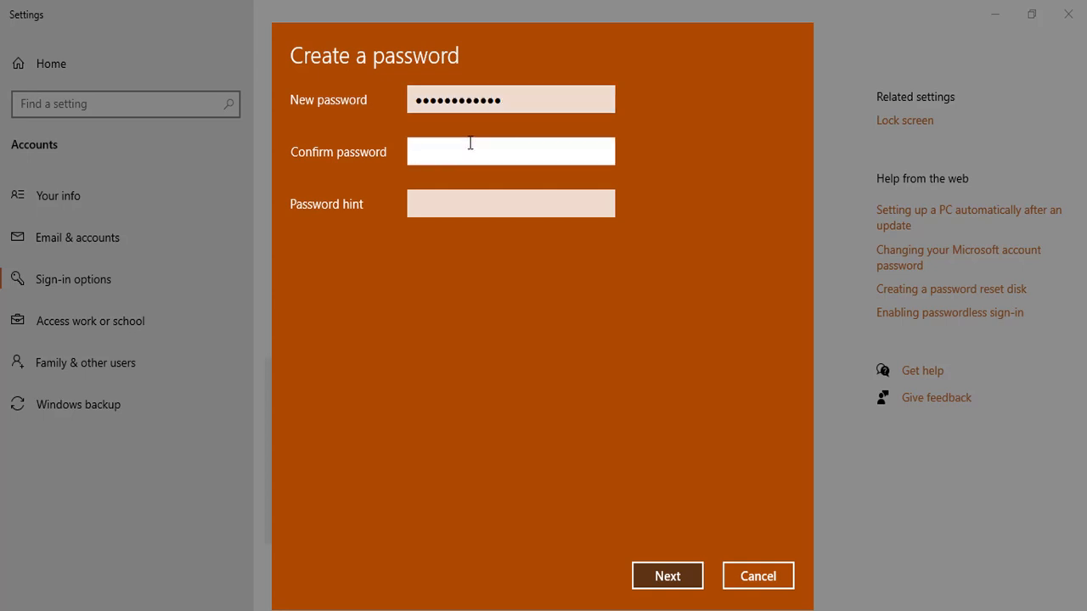
{"action": "left_click", "coordinate": [510, 151]}
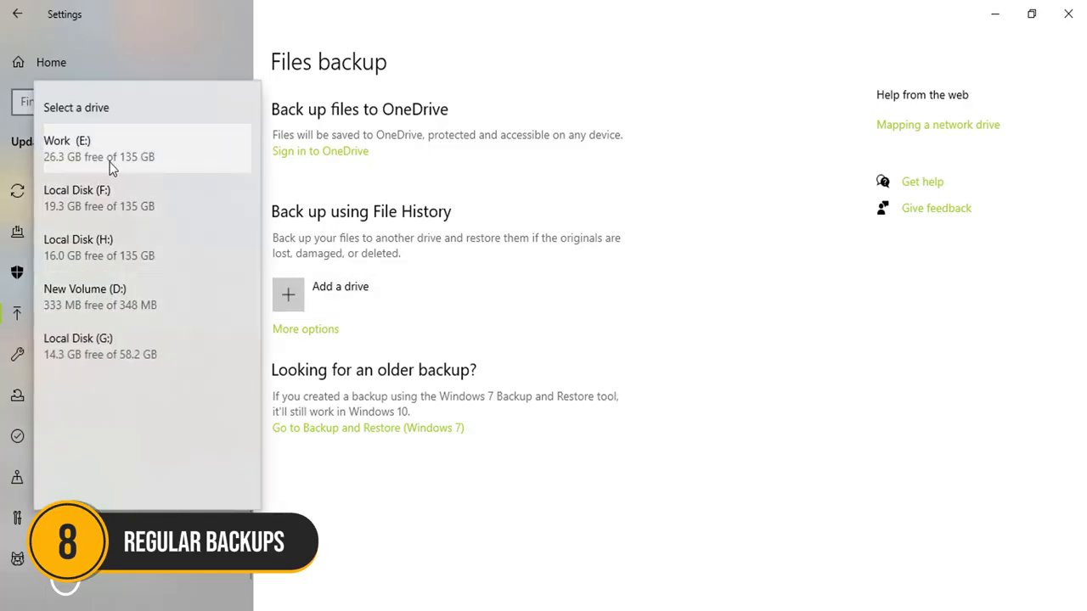
- Select the Work (E:) drive and turn on automatic backup of my files
{"action": "left_click", "coordinate": [112, 150]}
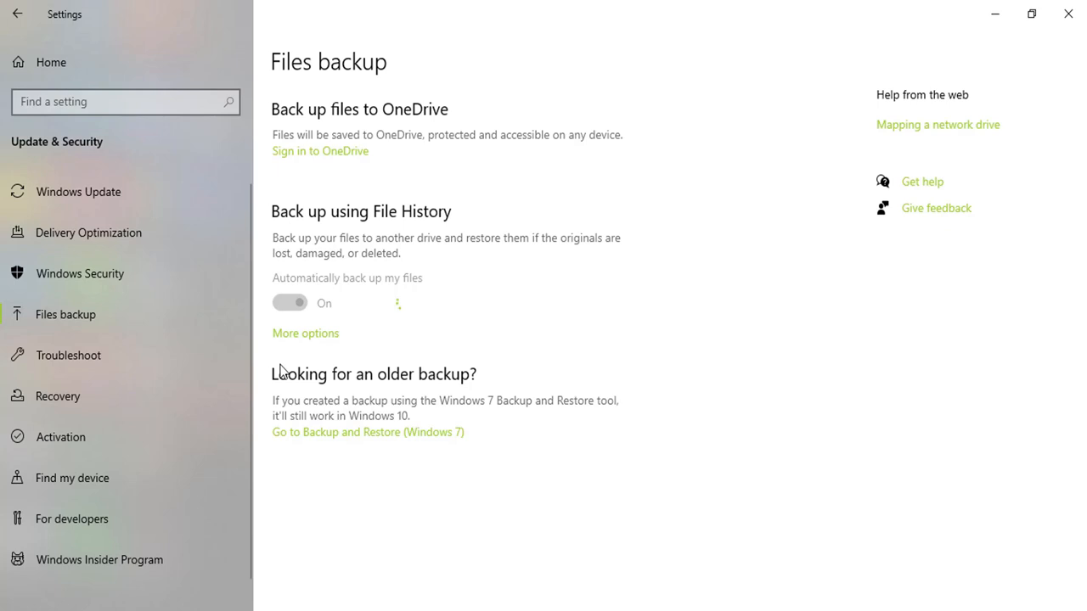
{"action": "left_click", "coordinate": [289, 302]}
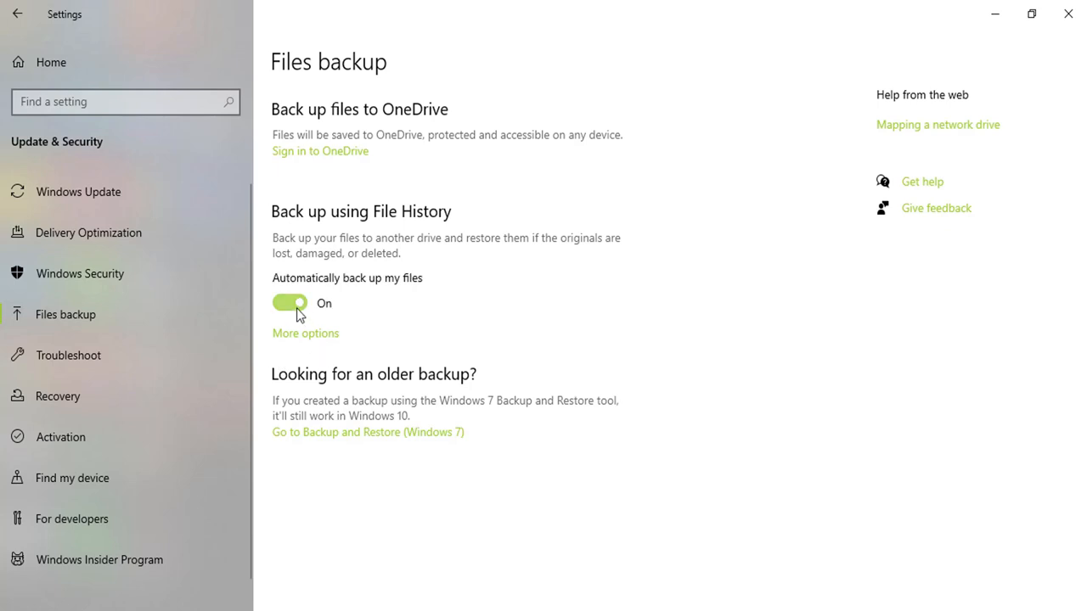
{"action": "left_click", "coordinate": [555, 587]}
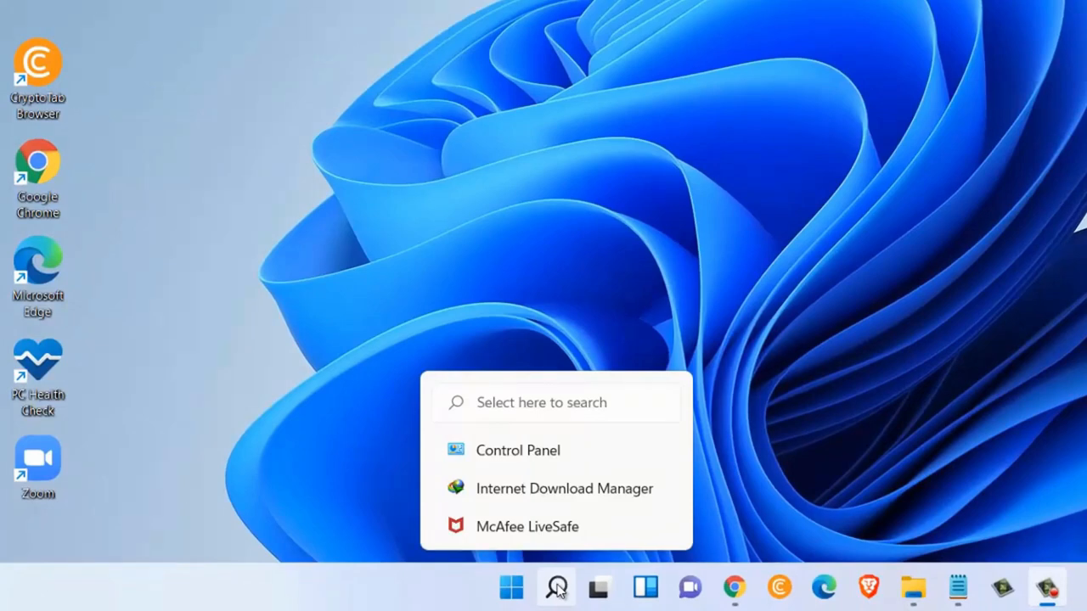
{"action": "left_click", "coordinate": [555, 588]}
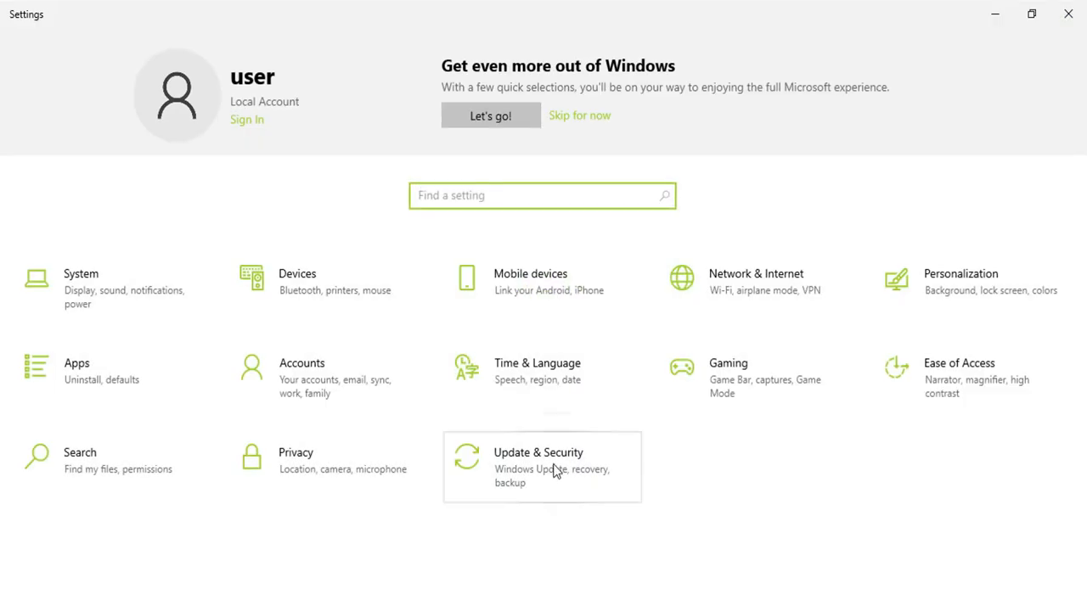
- From Update & Security, add a drive for File History and return to Files backup
{"action": "left_click", "coordinate": [538, 451]}
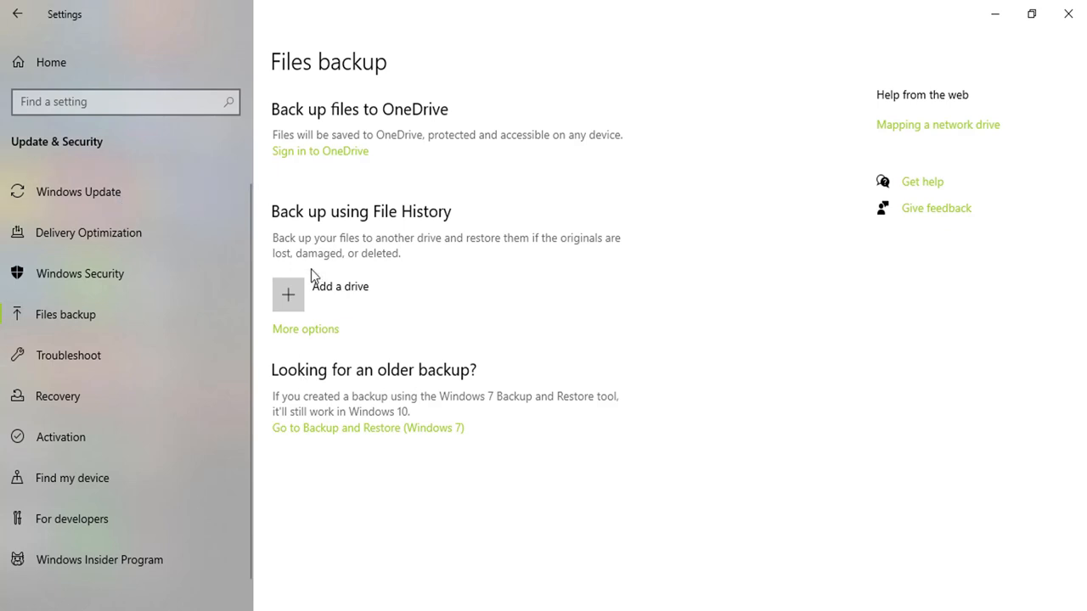
{"action": "left_click", "coordinate": [289, 295]}
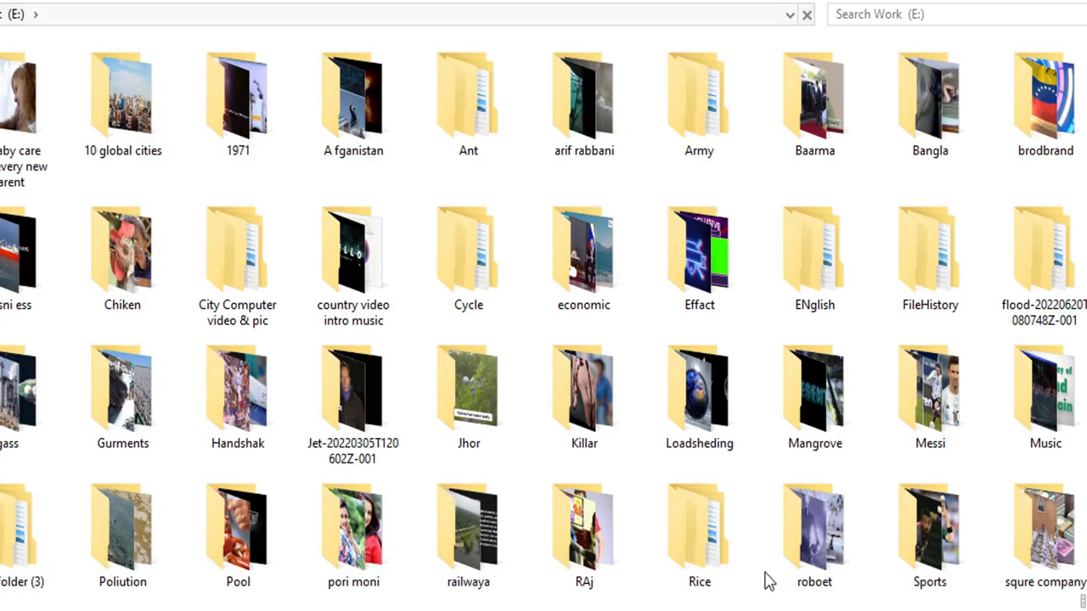
{"action": "left_click", "coordinate": [43, 302]}
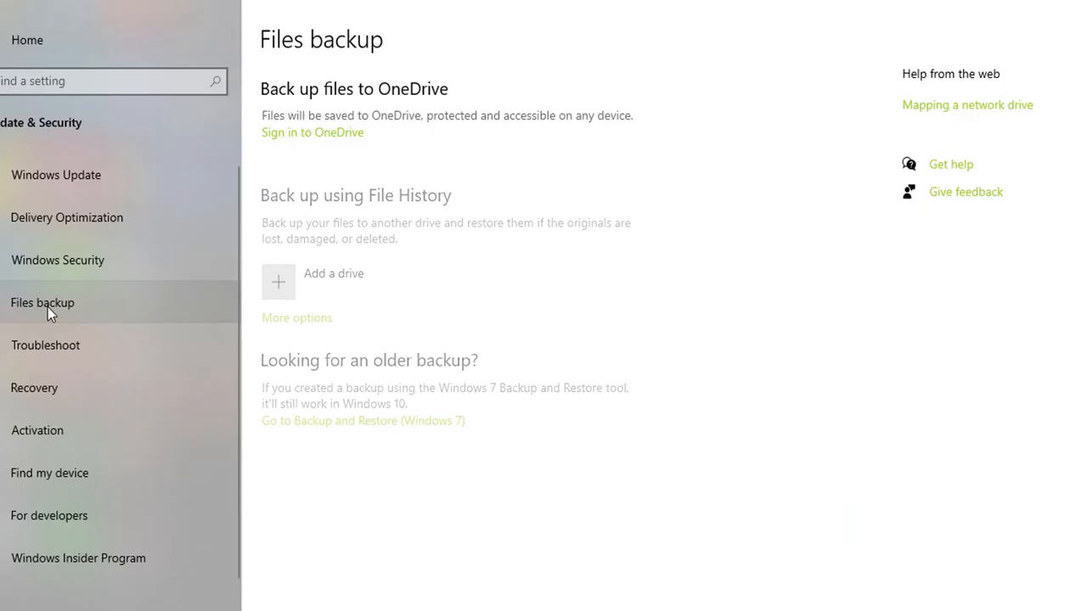
{"action": "left_click", "coordinate": [279, 282]}
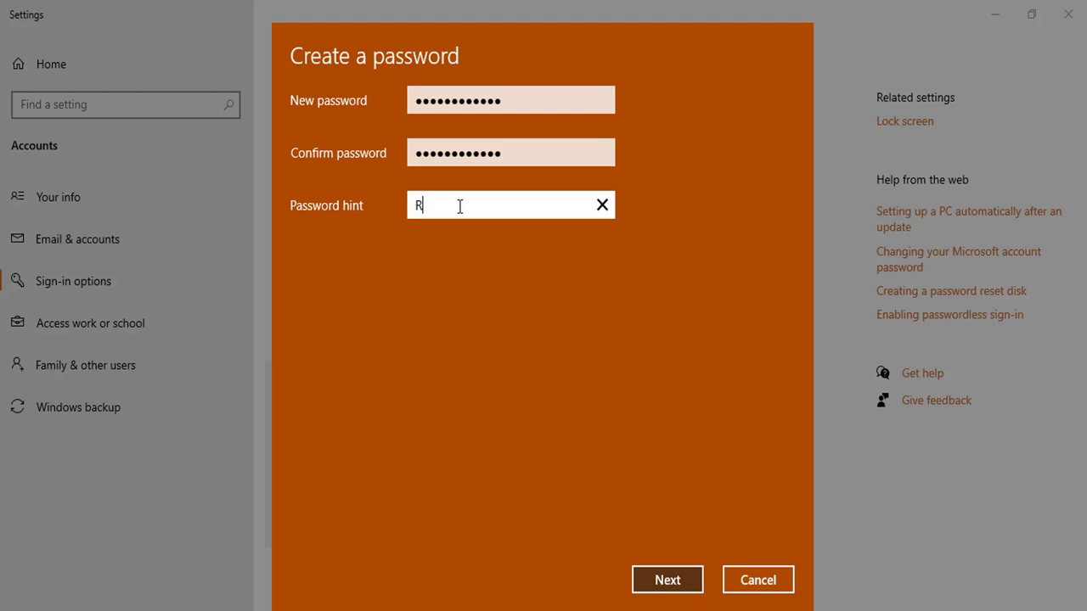
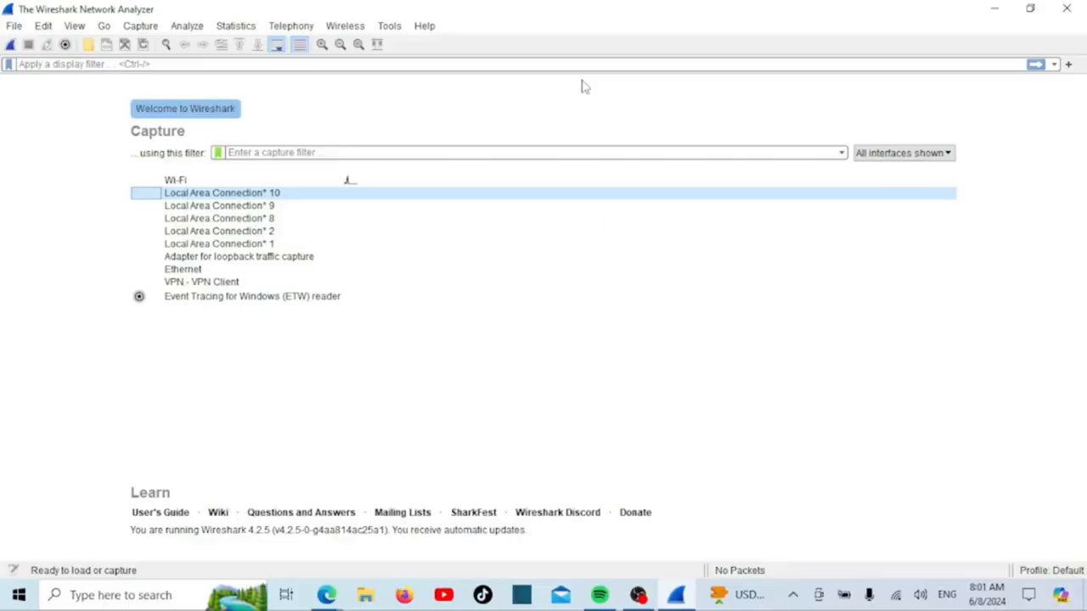
{"action": "mouse_move", "coordinate": [452, 302]}
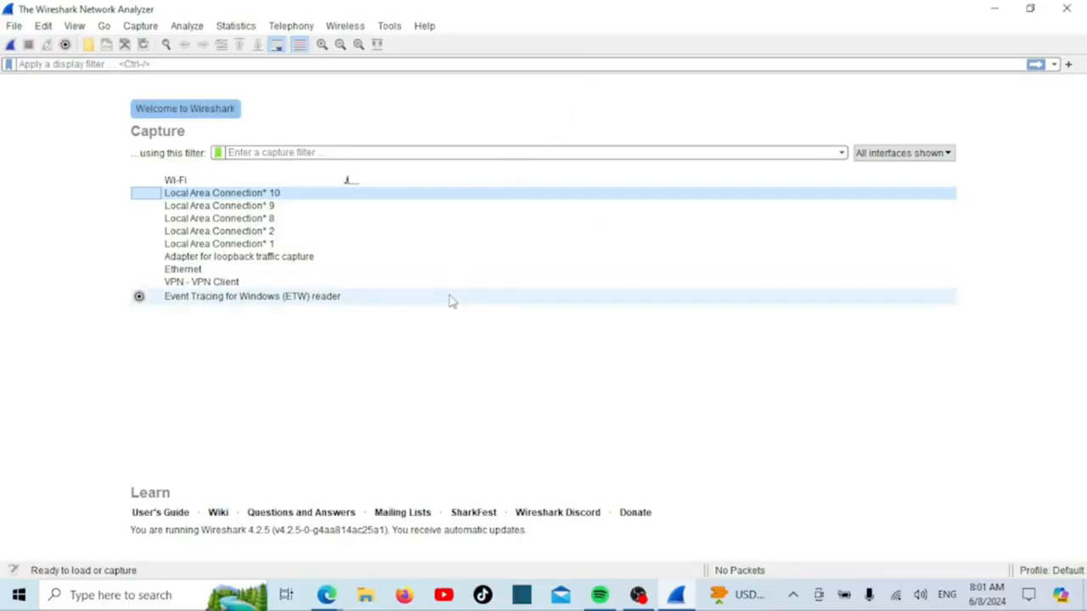
{"action": "mouse_move", "coordinate": [321, 577]}
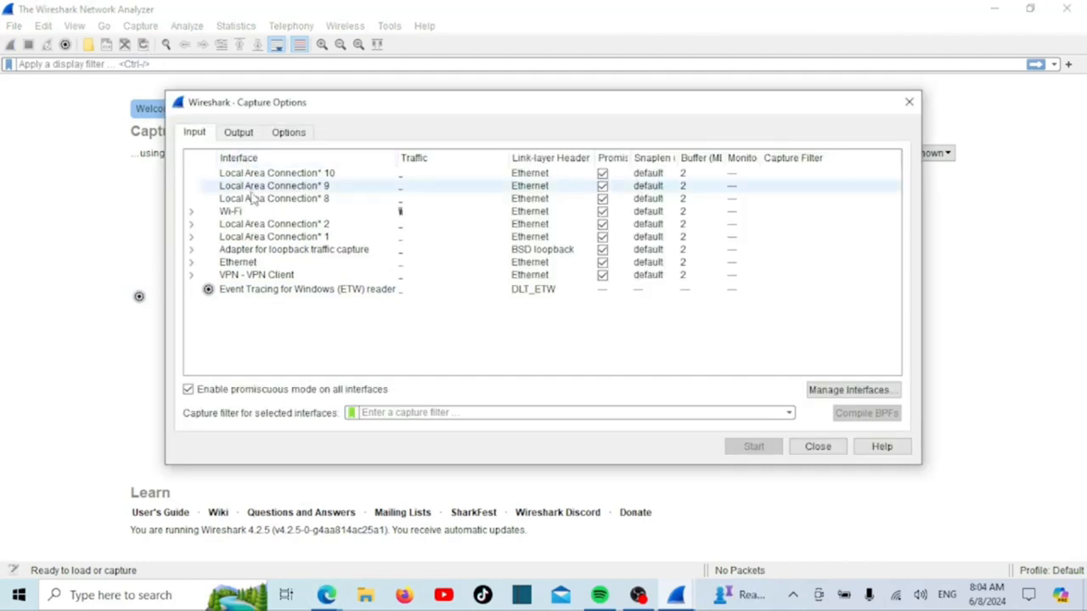
- Start a live capture on the Wi-Fi interface and scroll through the logged packets
{"action": "left_click", "coordinate": [231, 211]}
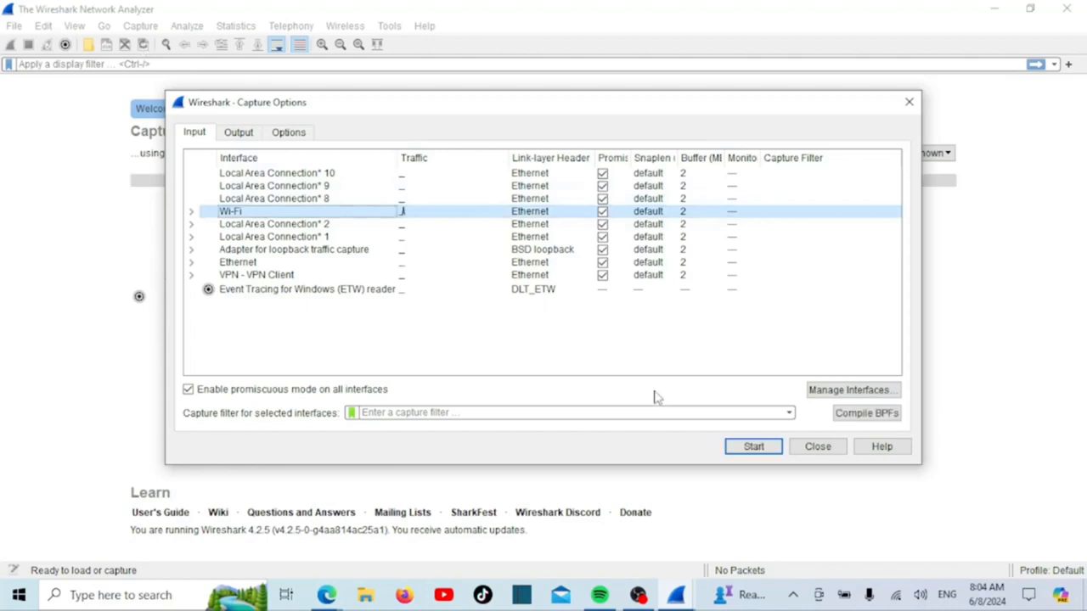
{"action": "left_click", "coordinate": [752, 444]}
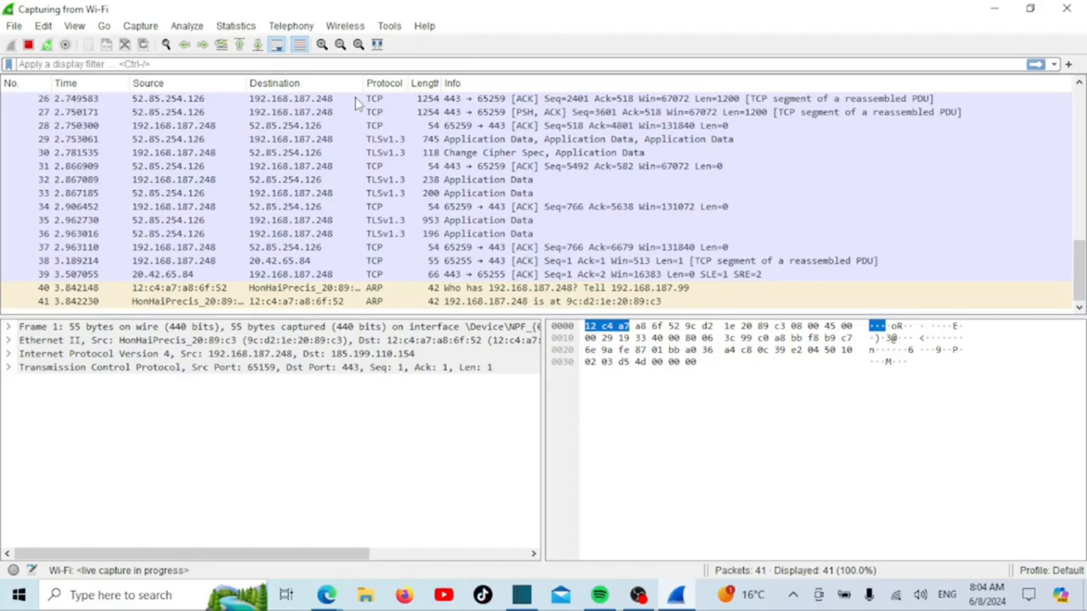
{"action": "left_click", "coordinate": [139, 26]}
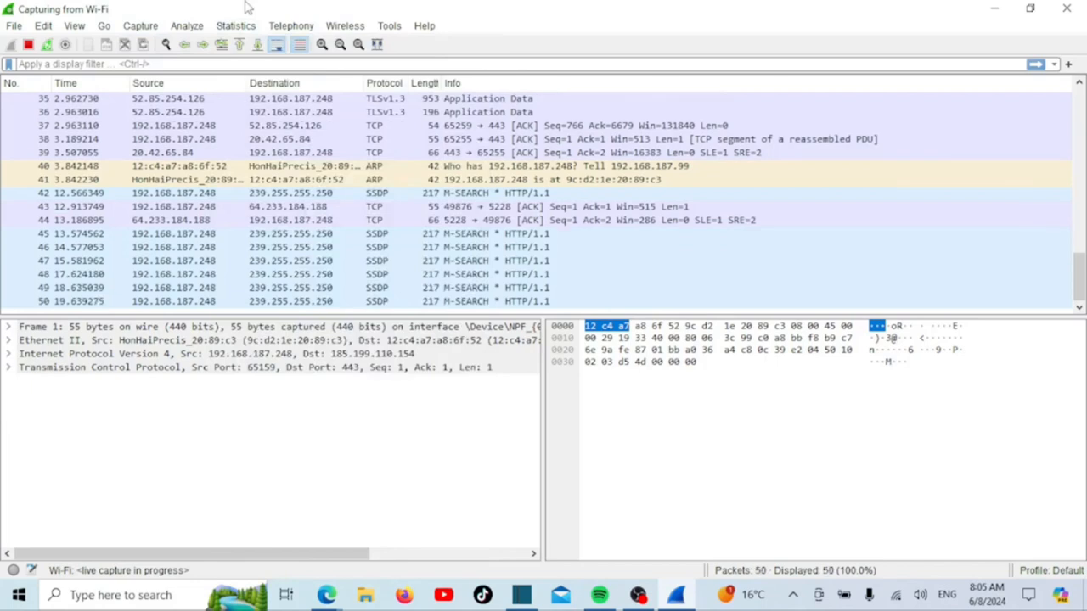
{"action": "scroll", "scroll_direction": "down", "scroll_amount": 3}
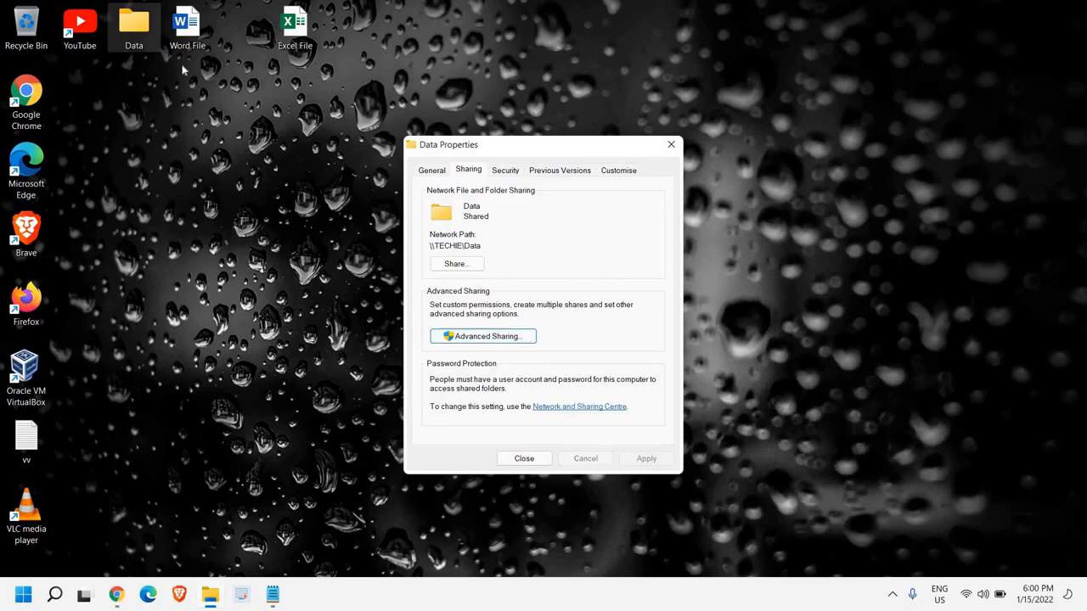
{"action": "mouse_move", "coordinate": [133, 26]}
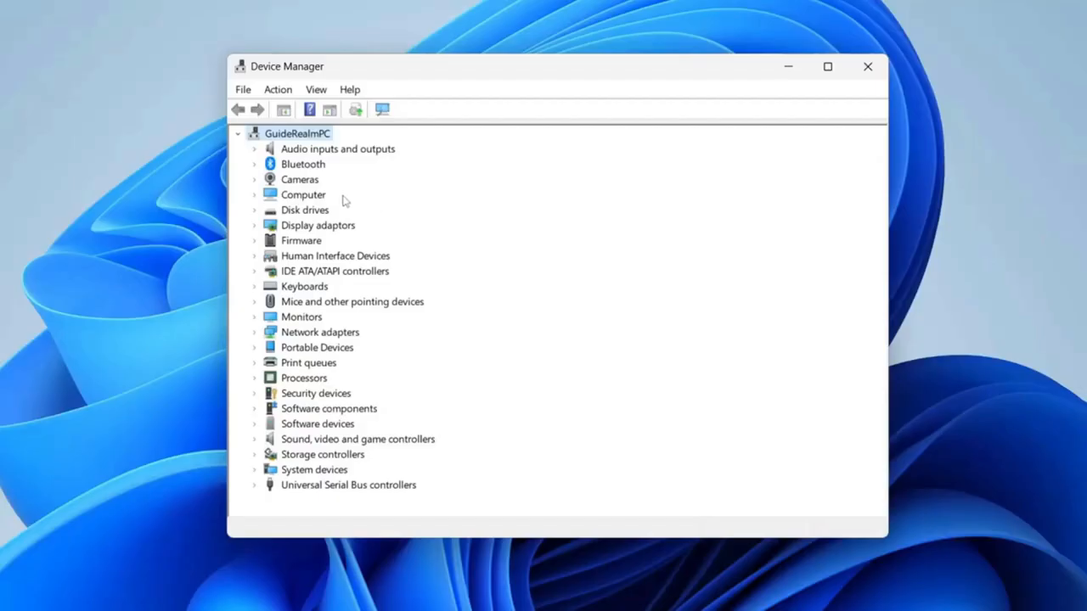
{"action": "mouse_move", "coordinate": [339, 194]}
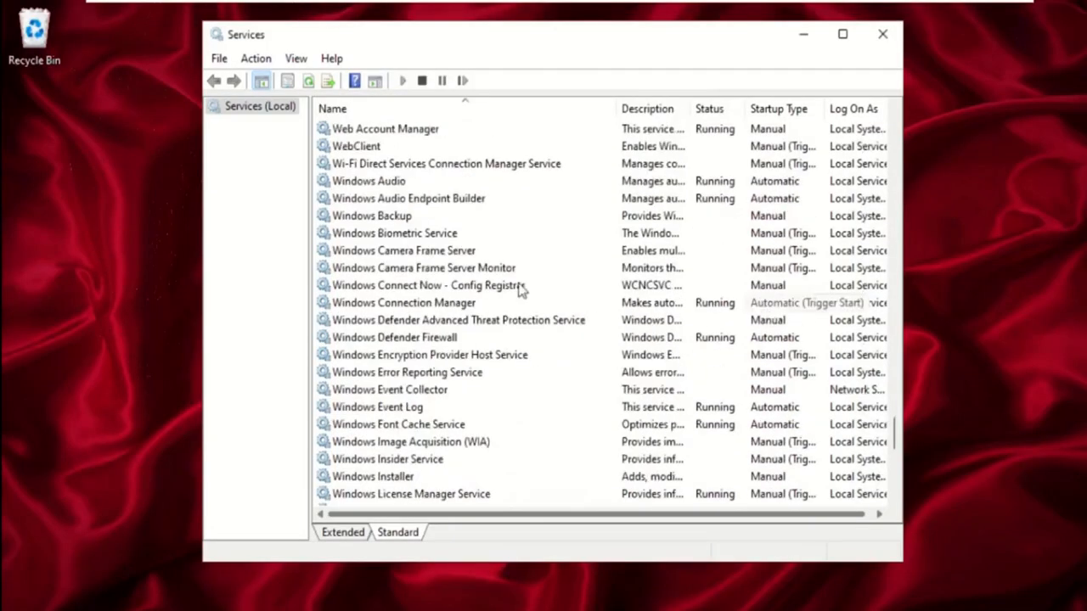
- Bring up the actions menu for the Windows Connect Now service
{"action": "right_click", "coordinate": [394, 233]}
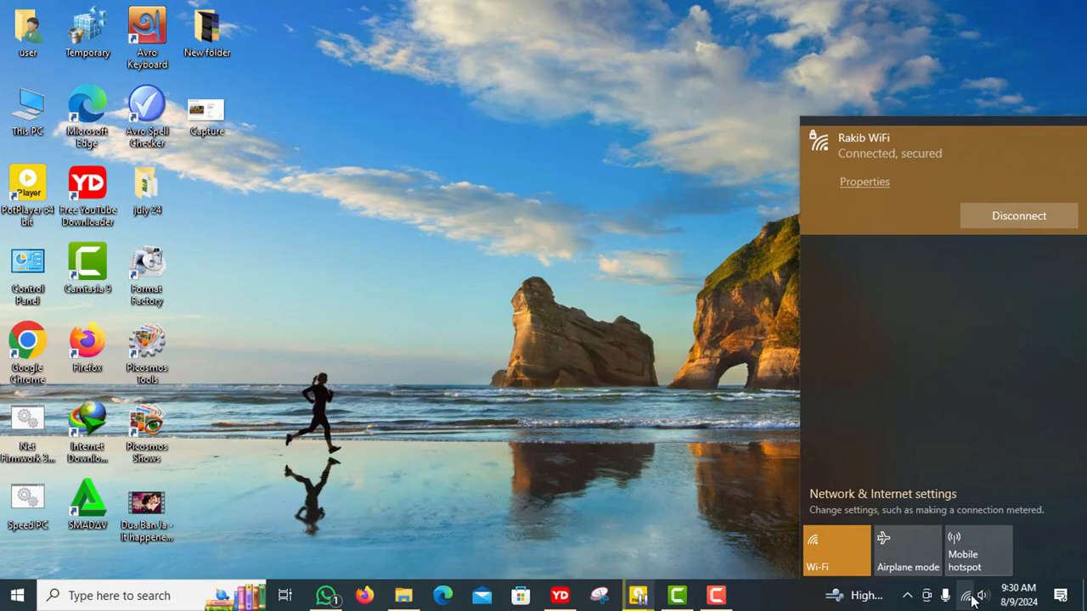
{"action": "mouse_move", "coordinate": [1019, 214]}
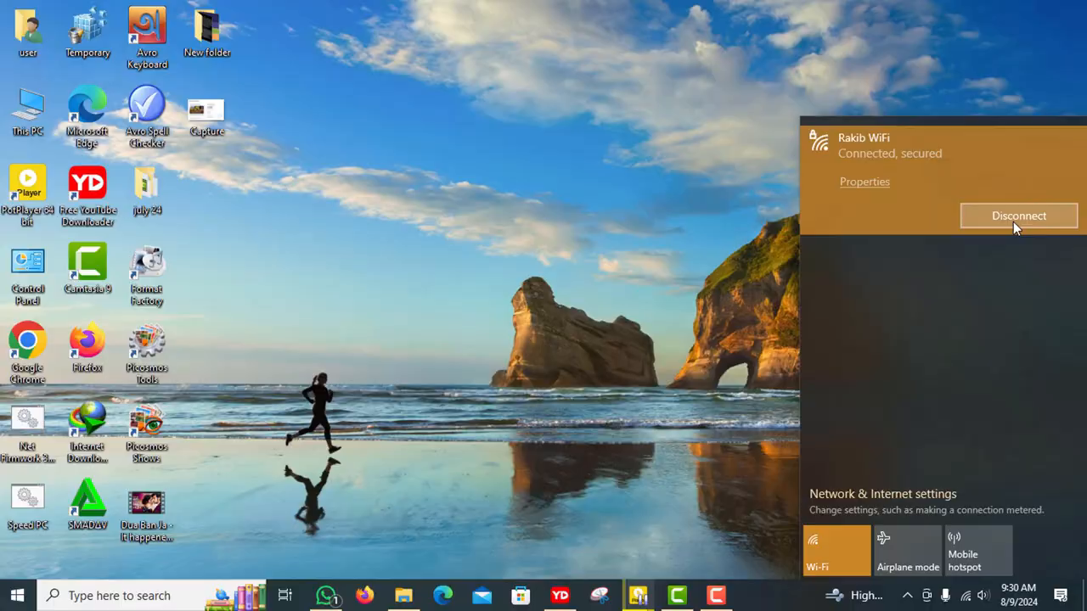